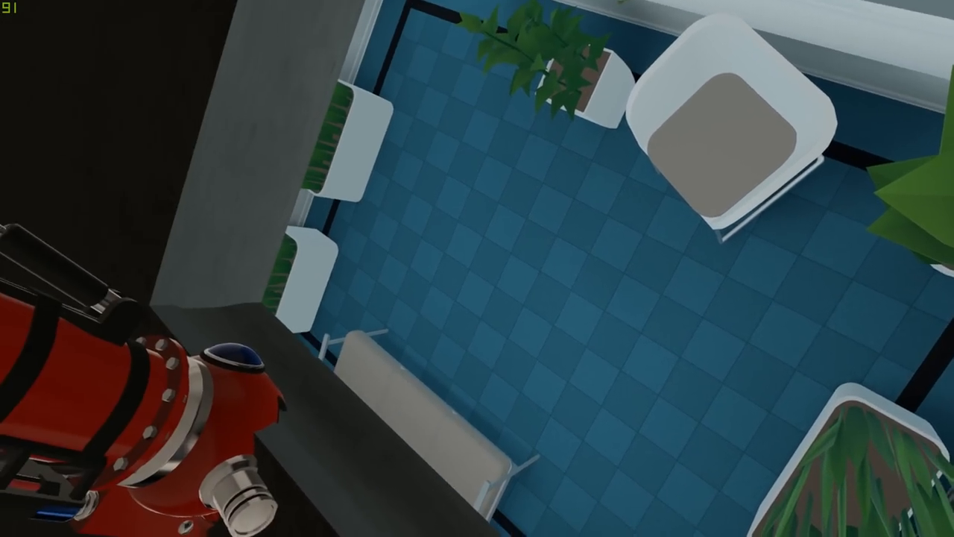
{"action": "mouse_move", "coordinate": [477, 268]}
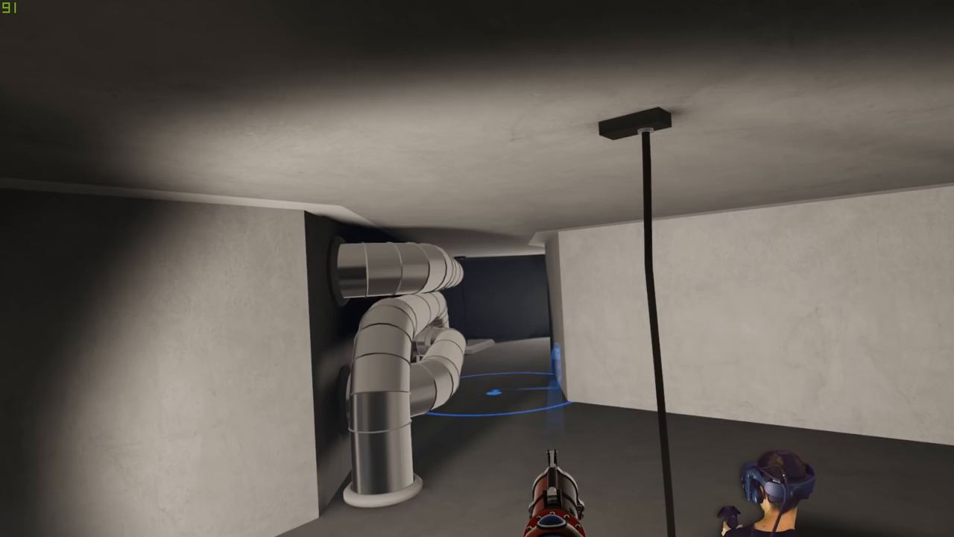
{"action": "mouse_move", "coordinate": [477, 269]}
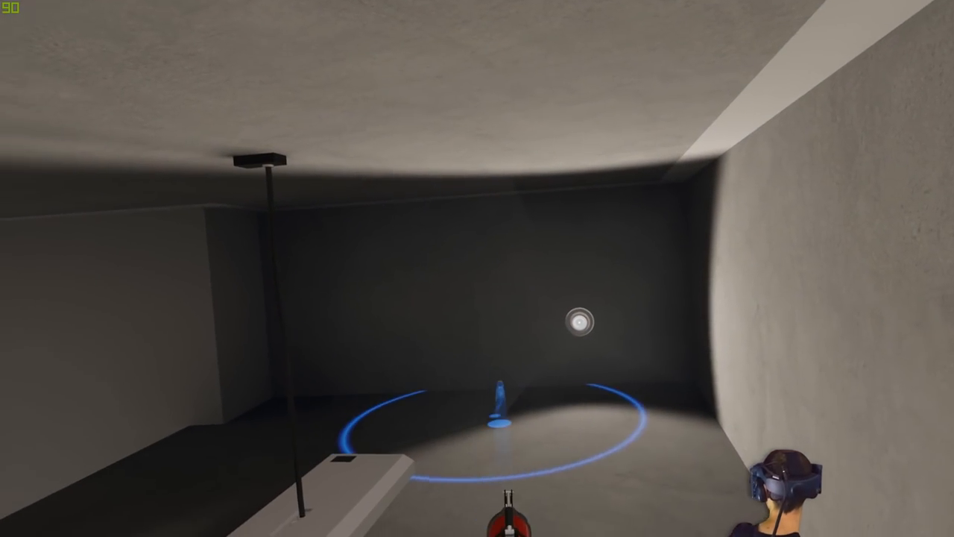
{"action": "mouse_move", "coordinate": [477, 269]}
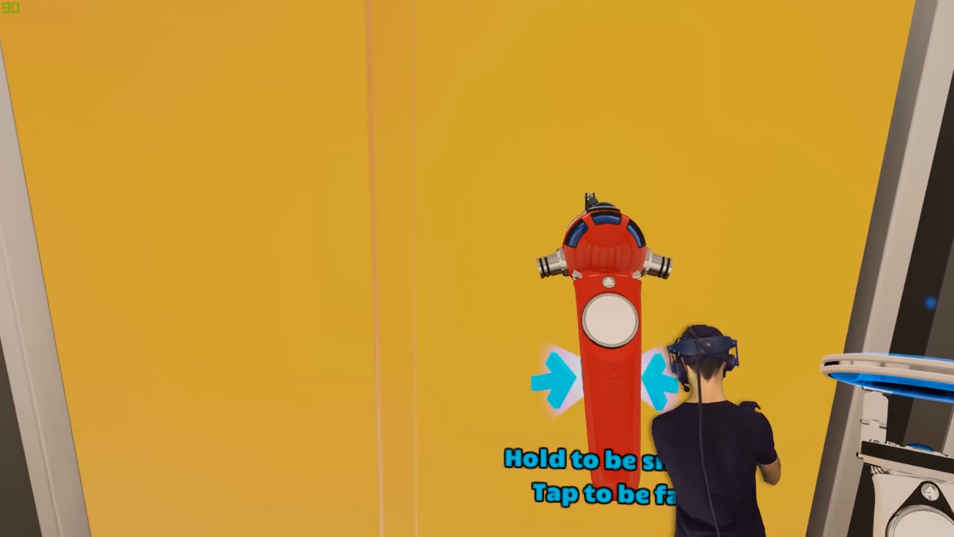
{"action": "mouse_move", "coordinate": [477, 268]}
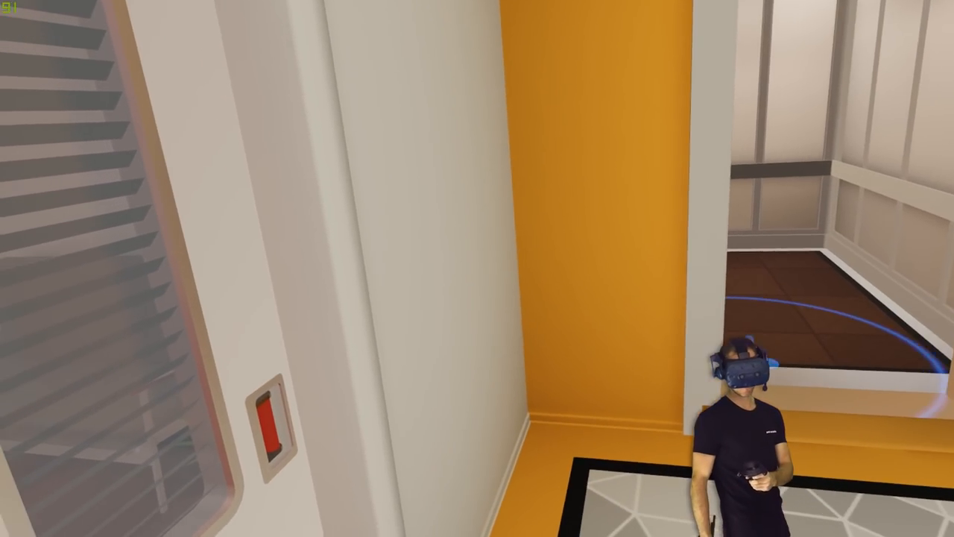
{"action": "mouse_move", "coordinate": [477, 268]}
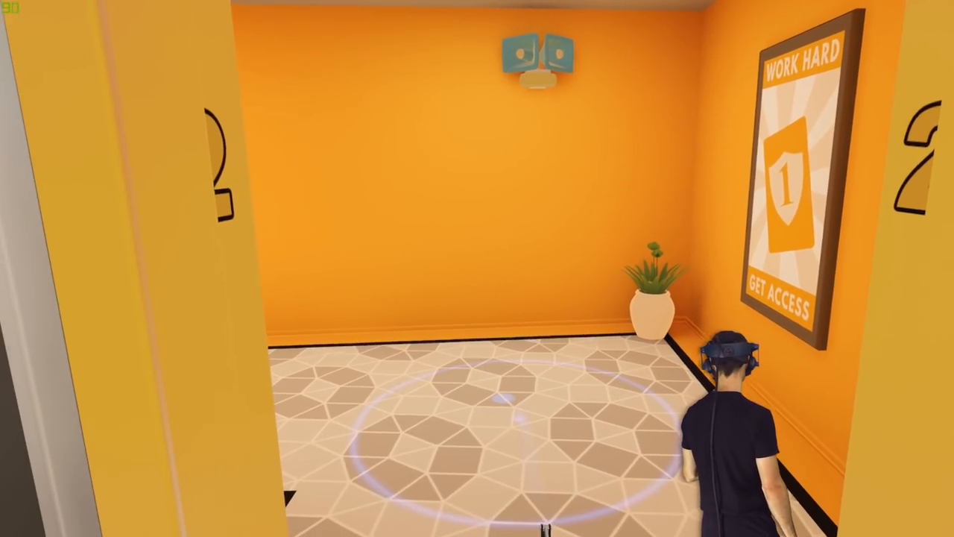
{"action": "mouse_move", "coordinate": [477, 268]}
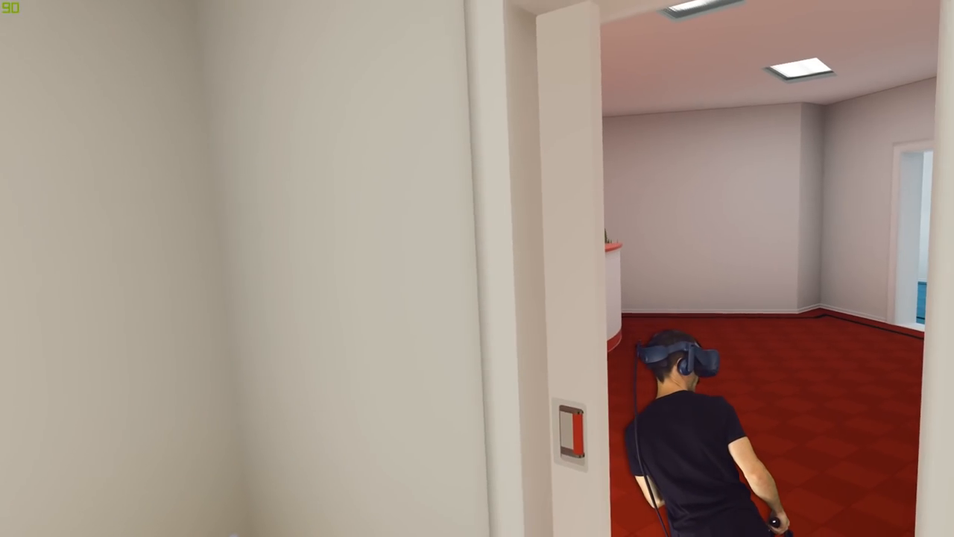
{"action": "mouse_move", "coordinate": [477, 268]}
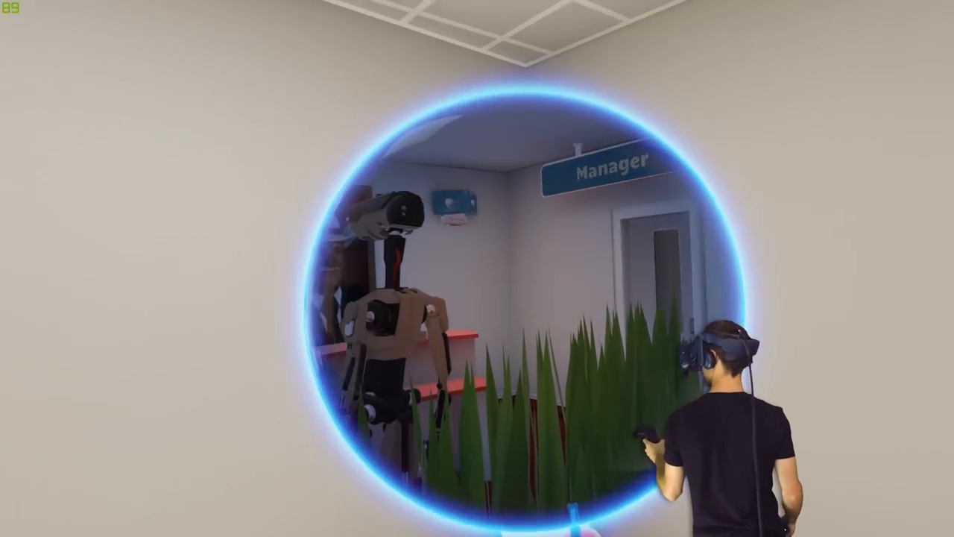
{"action": "mouse_move", "coordinate": [477, 269]}
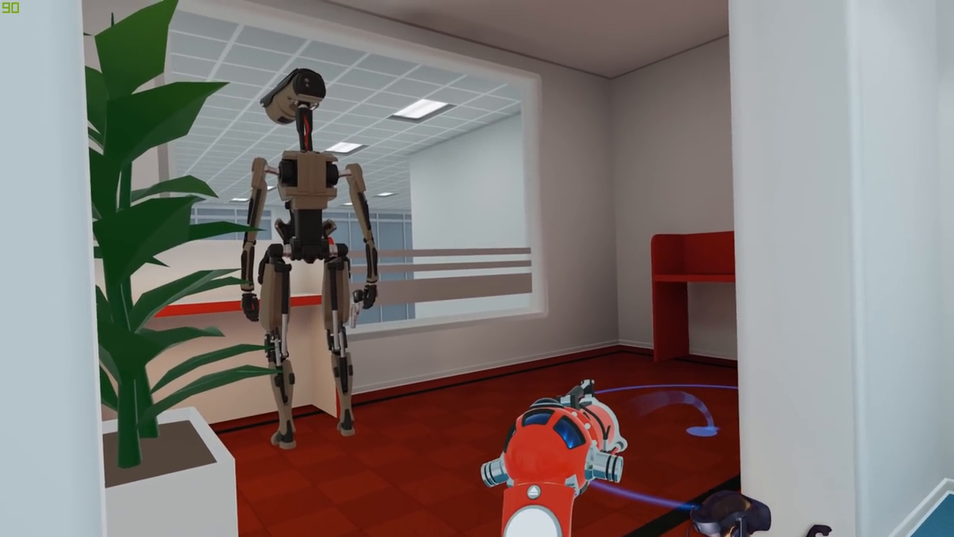
{"action": "mouse_move", "coordinate": [477, 269]}
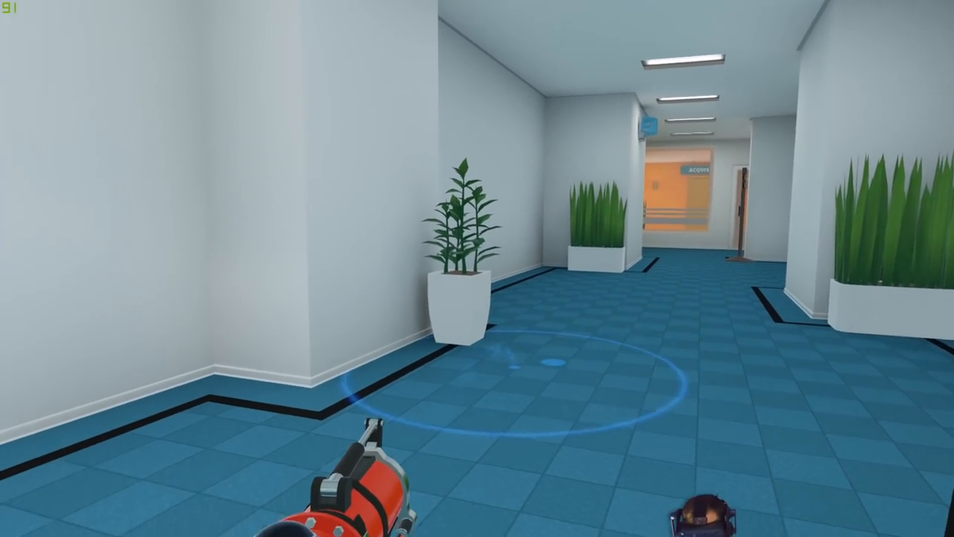
{"action": "left_click", "coordinate": [477, 268]}
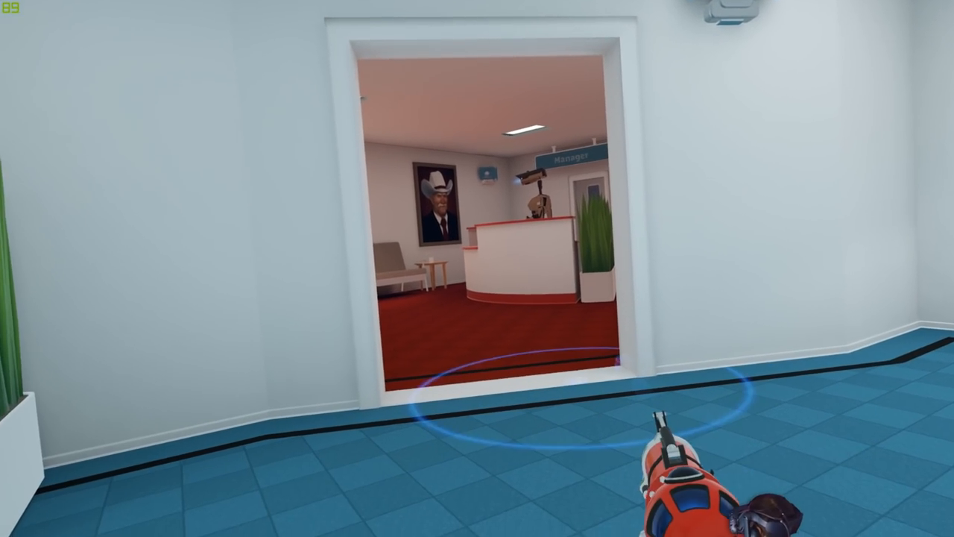
{"action": "mouse_move", "coordinate": [477, 268]}
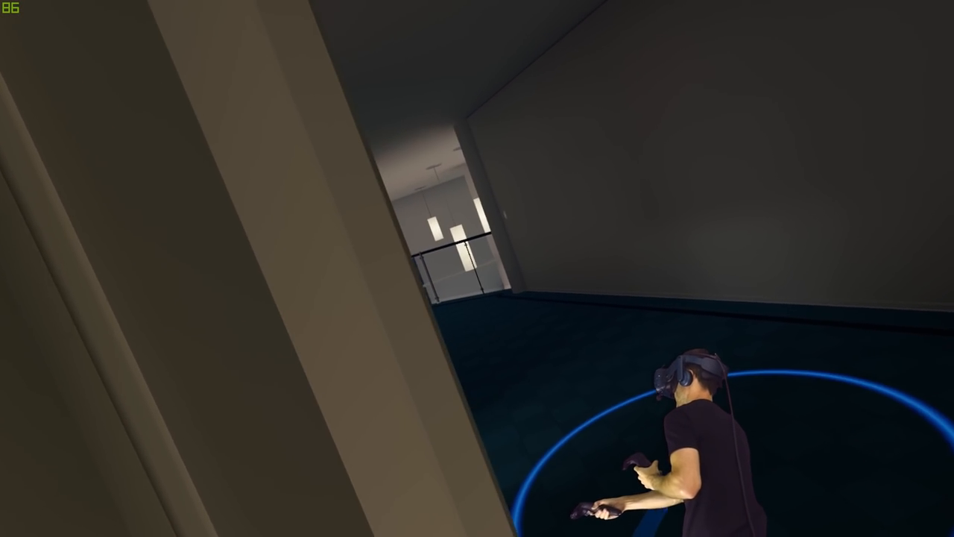
{"action": "mouse_move", "coordinate": [485, 313]}
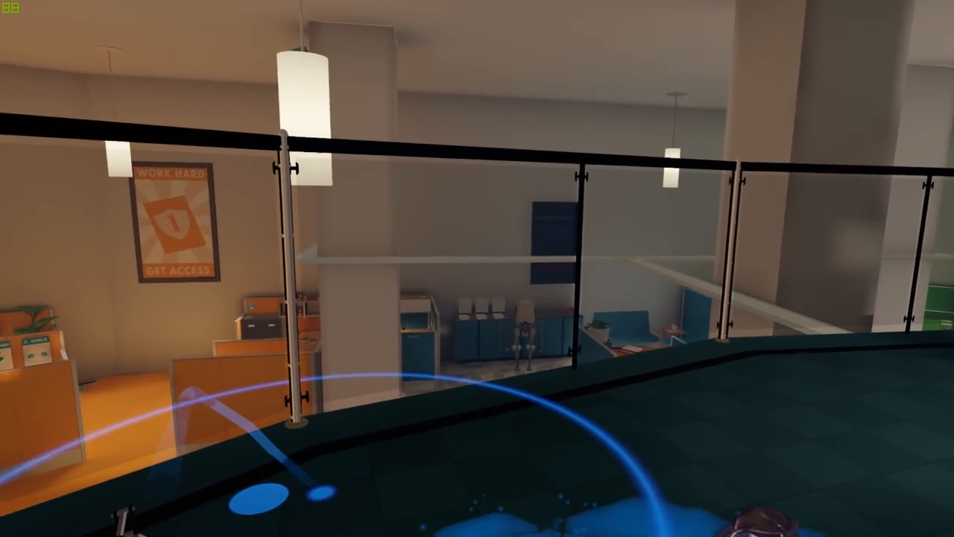
{"action": "mouse_move", "coordinate": [477, 268]}
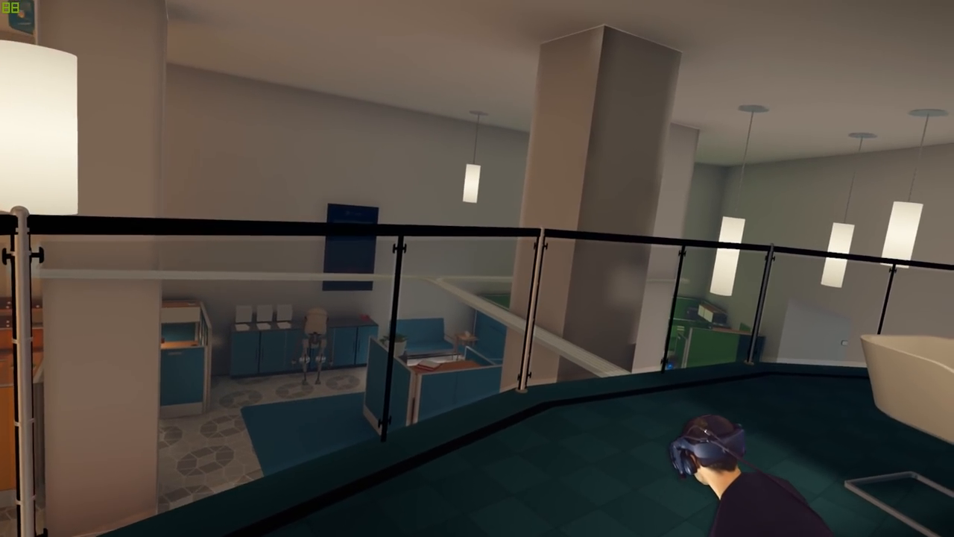
{"action": "mouse_move", "coordinate": [477, 268]}
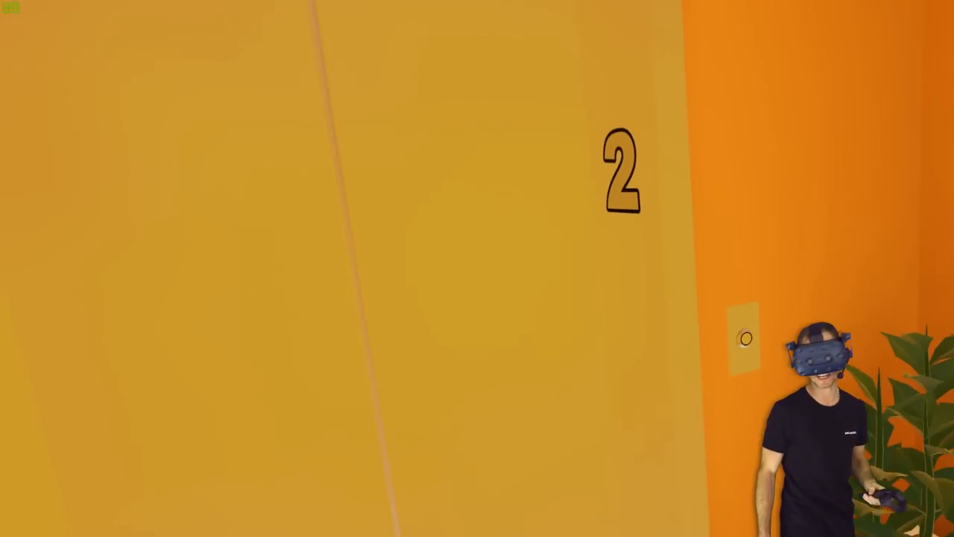
{"action": "mouse_move", "coordinate": [477, 268]}
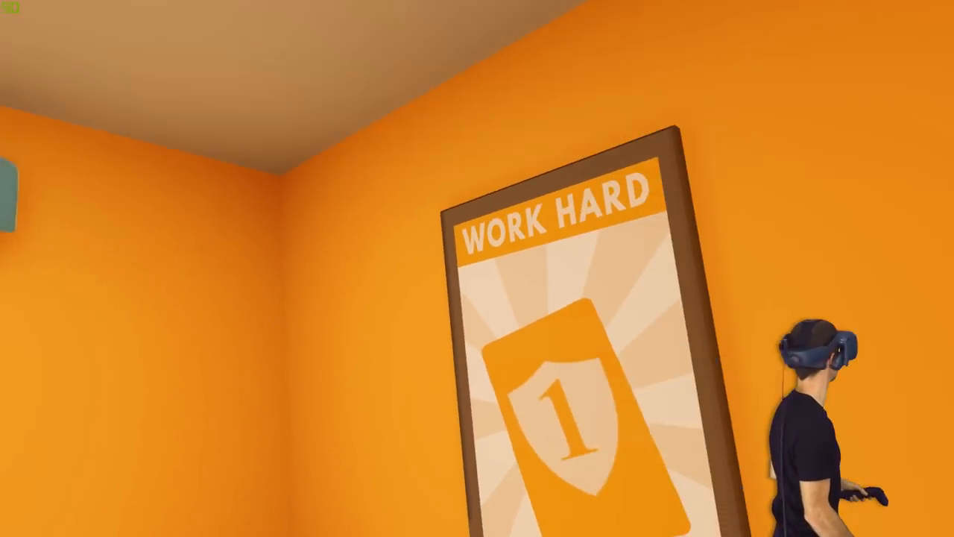
{"action": "mouse_move", "coordinate": [477, 268]}
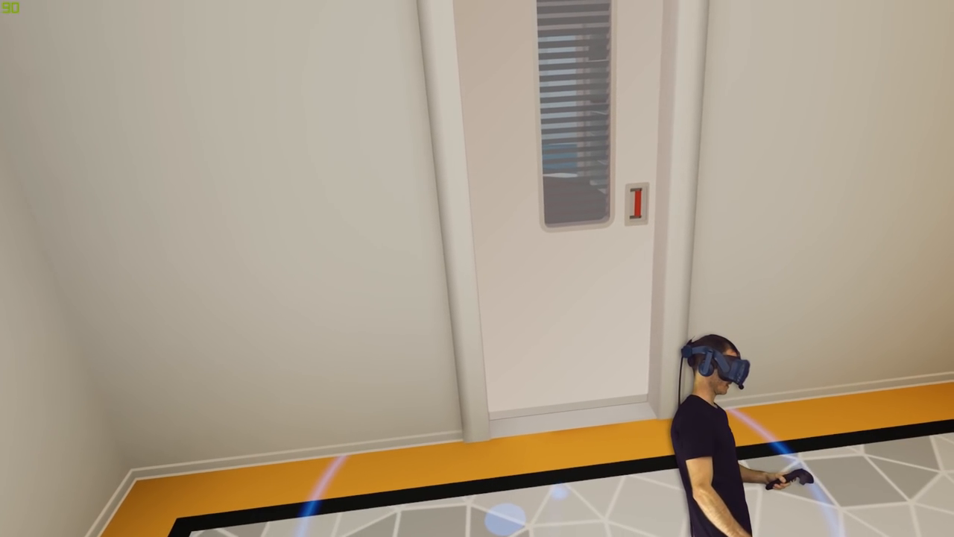
{"action": "mouse_move", "coordinate": [478, 268]}
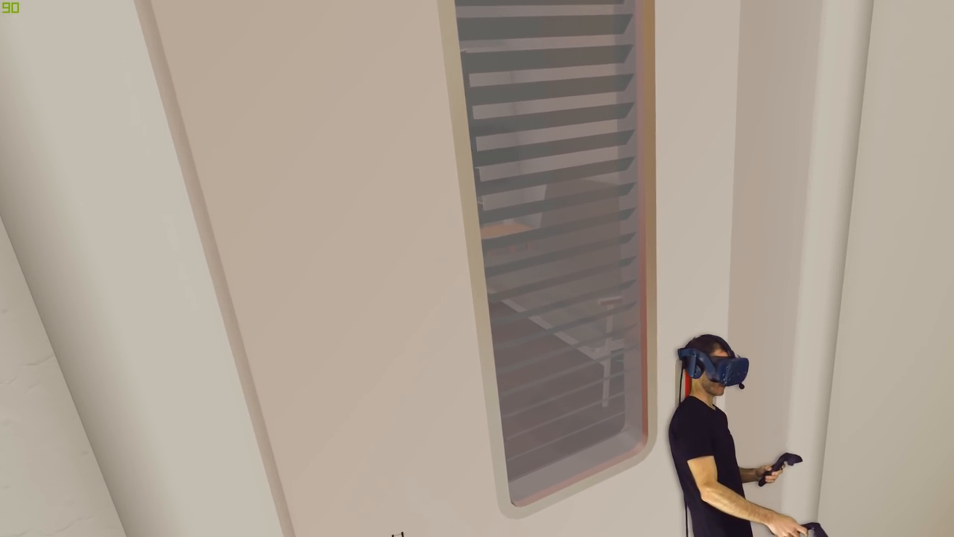